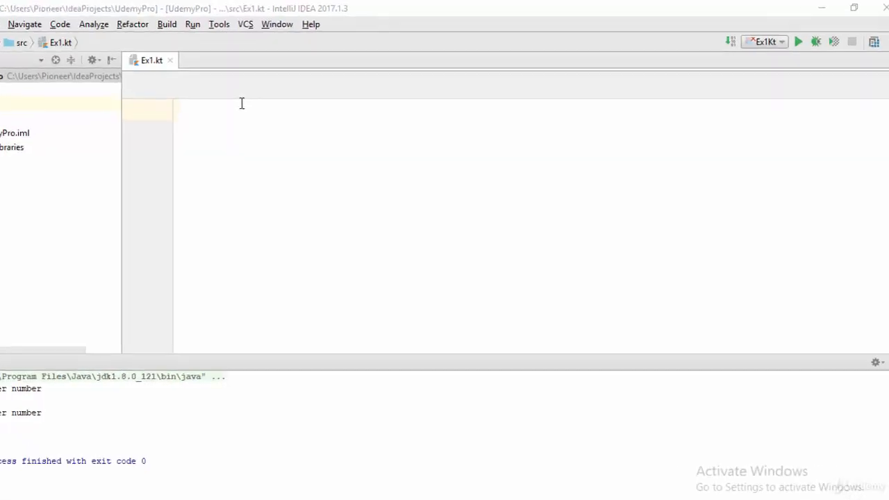
Write fun main(args: Array<String>) with an empty body in Ex1.kt.
type("fun main(")
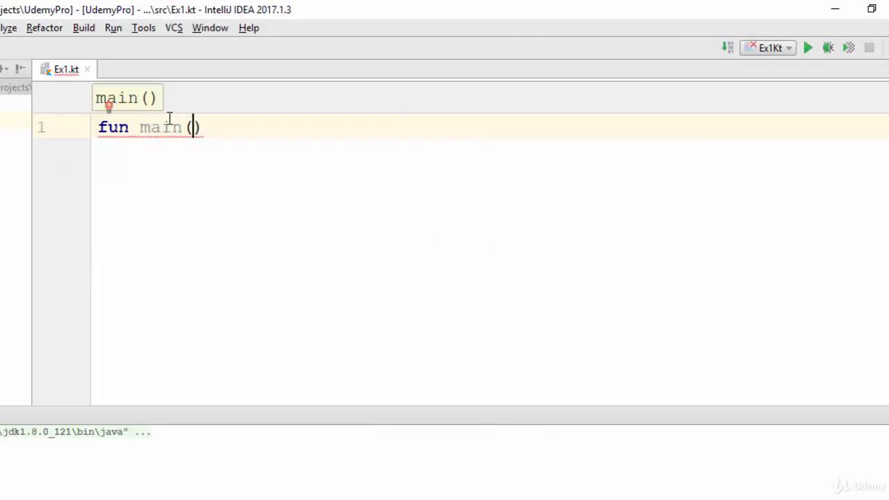
type("args:")
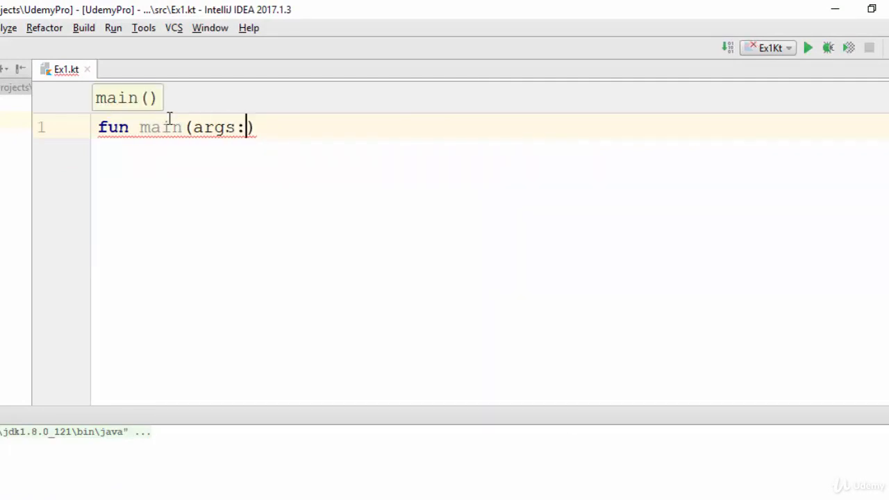
type("Arra")
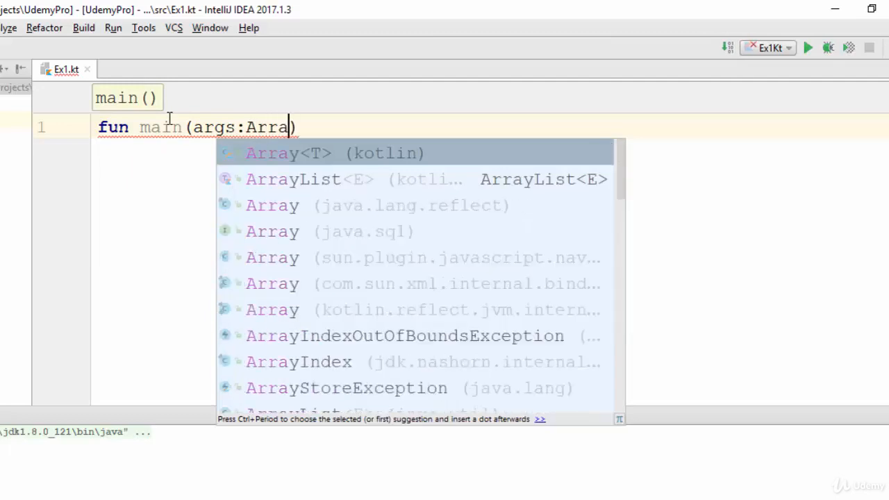
type("Array<String>")
type("{")
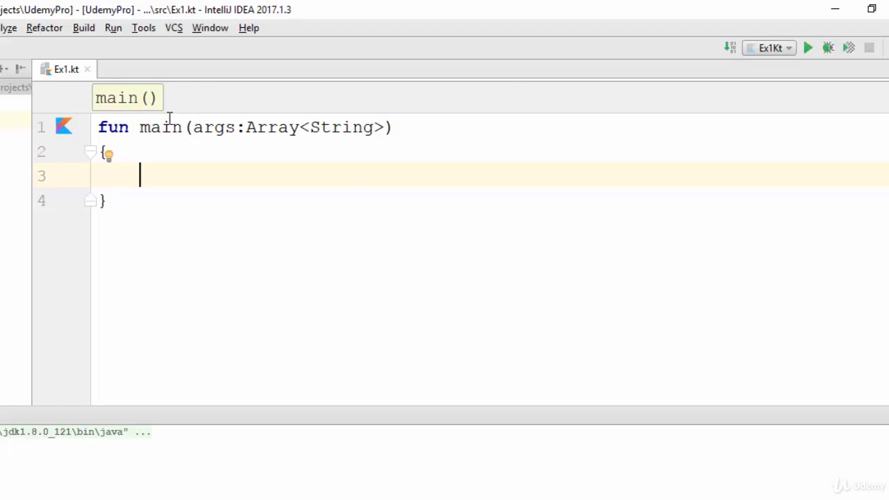
Add println("Enter marks") as the first line of main.
type("println(")
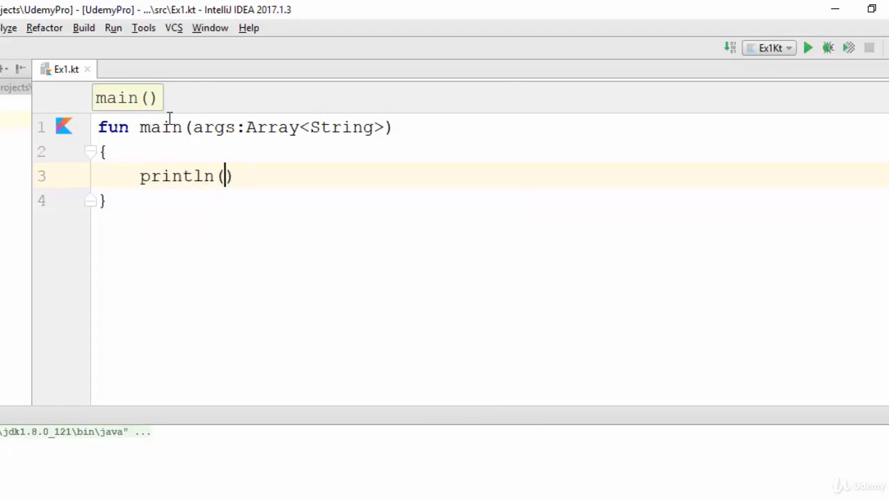
type("\"Enter \"")
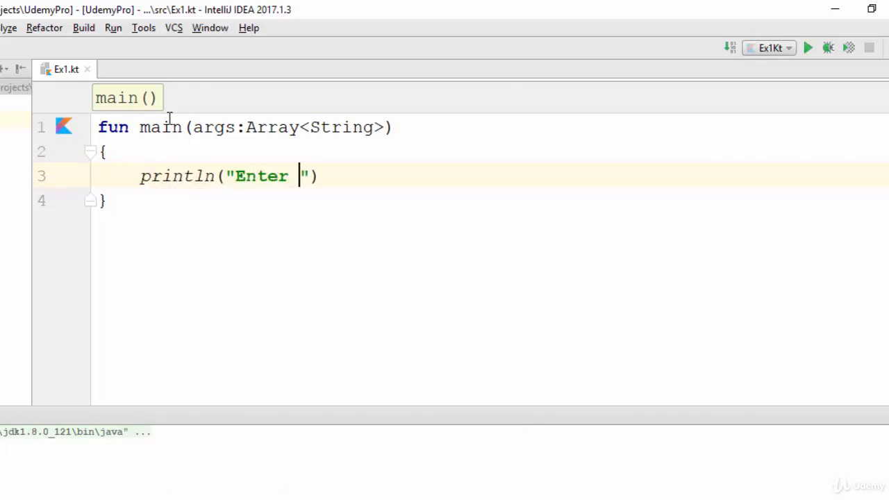
type("marks")
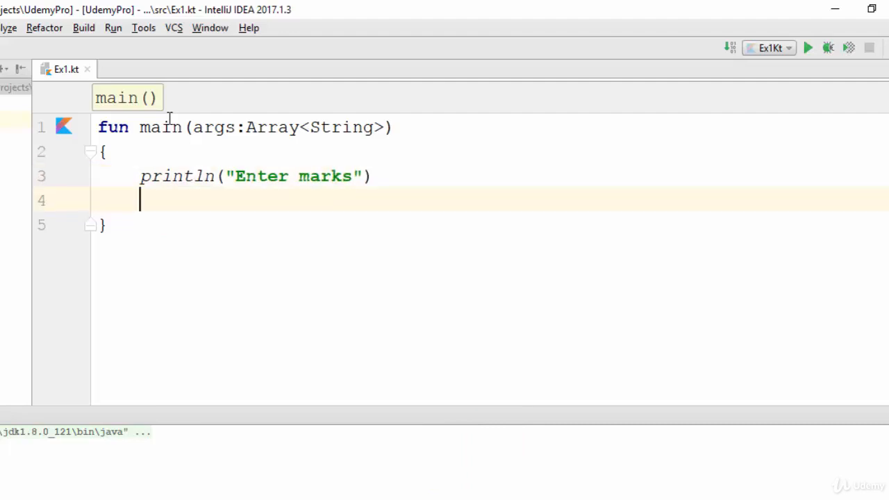
Declare var marks: Int = readLine()!!.toInt() and start a new line.
type("var mar")
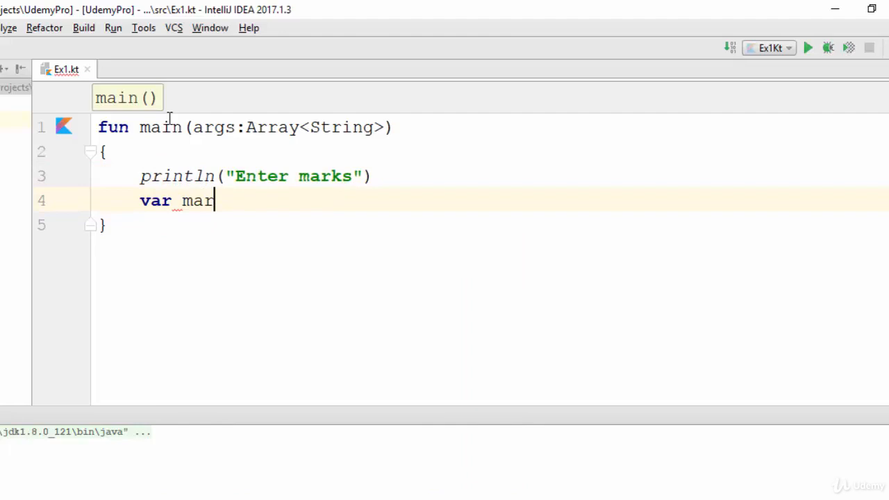
type("ks:I")
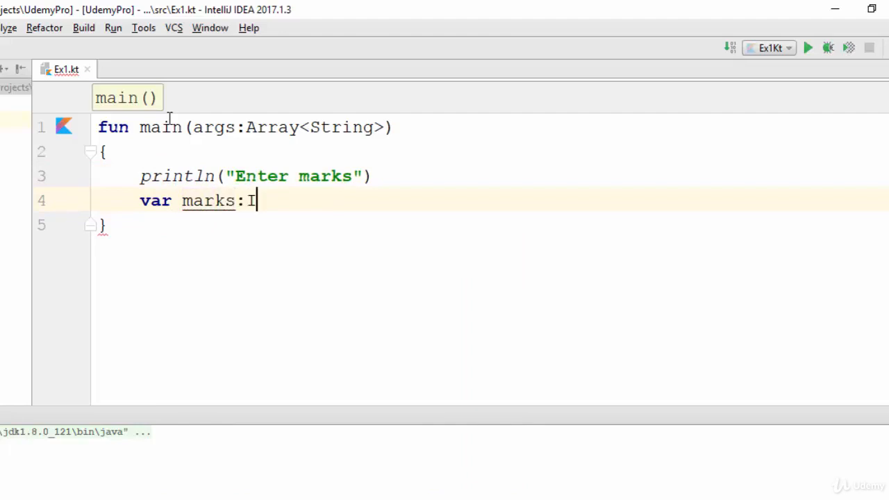
type("nt=")
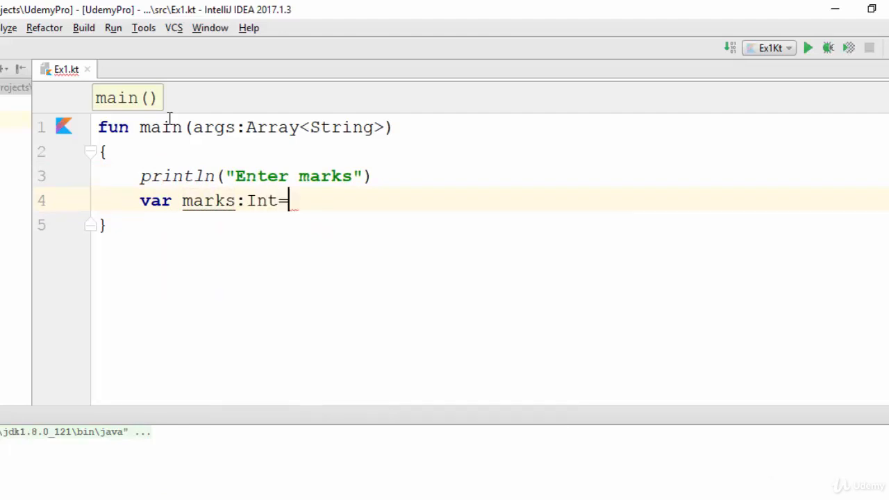
type("readLine()")
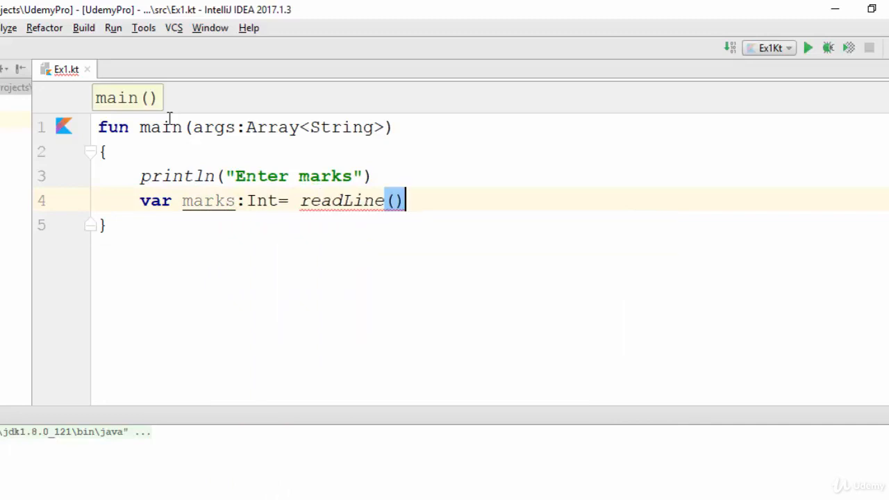
type(".to")
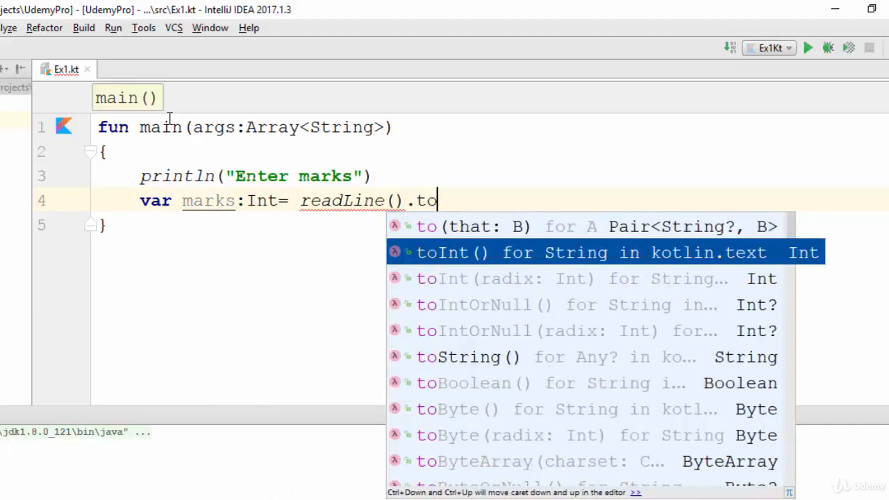
type("pInt()")
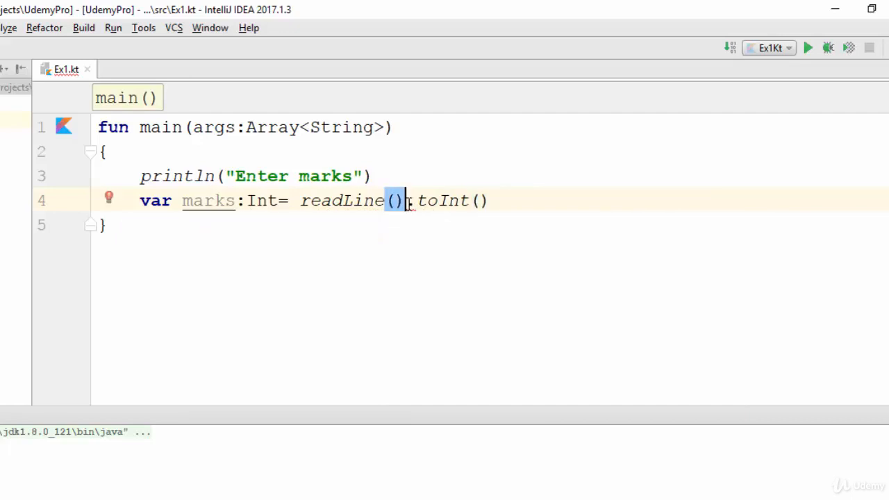
type("!!")
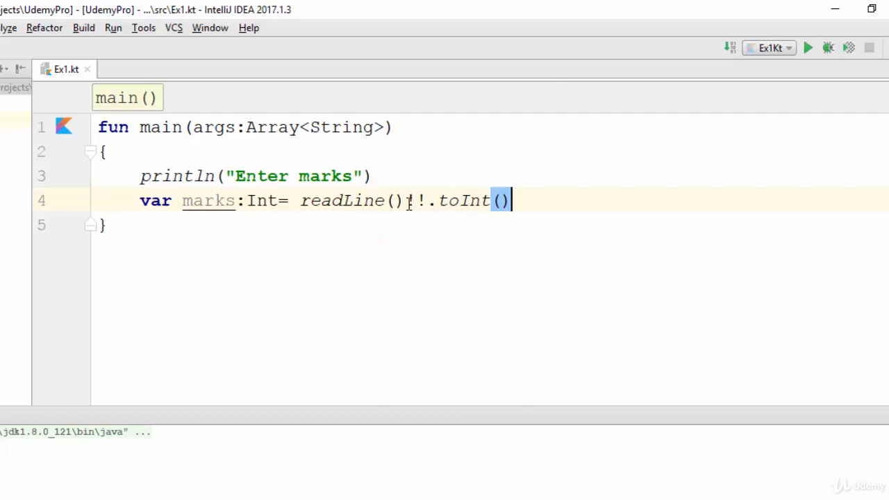
key("enter")
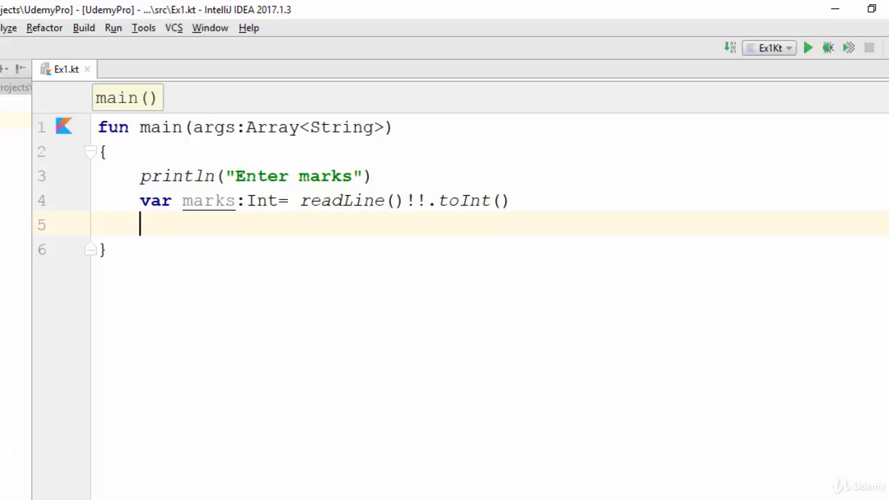
mouse_move(208, 200)
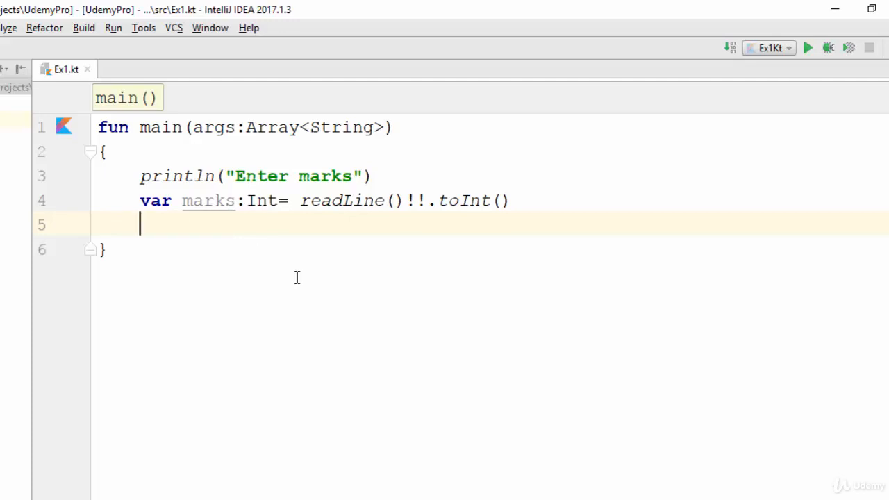
Add if (marks >= 50) println("Pass") else println("Fail"), followed by a blank line.
type("if")
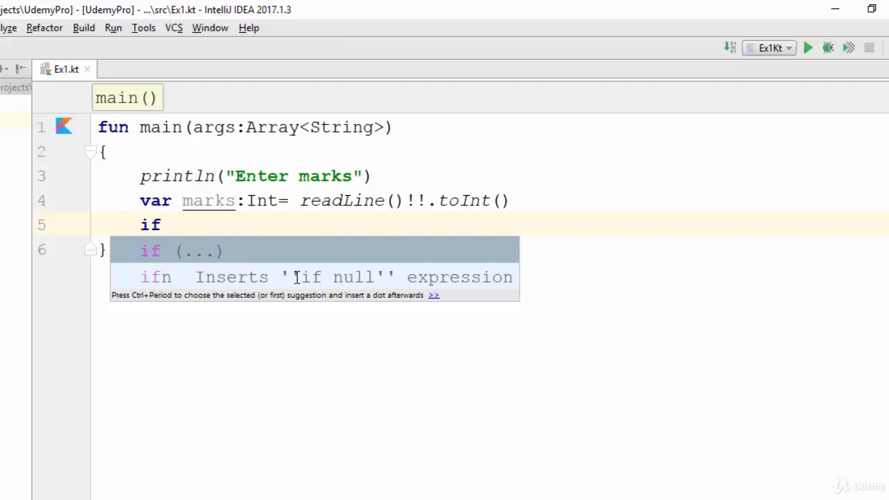
type("(mar")
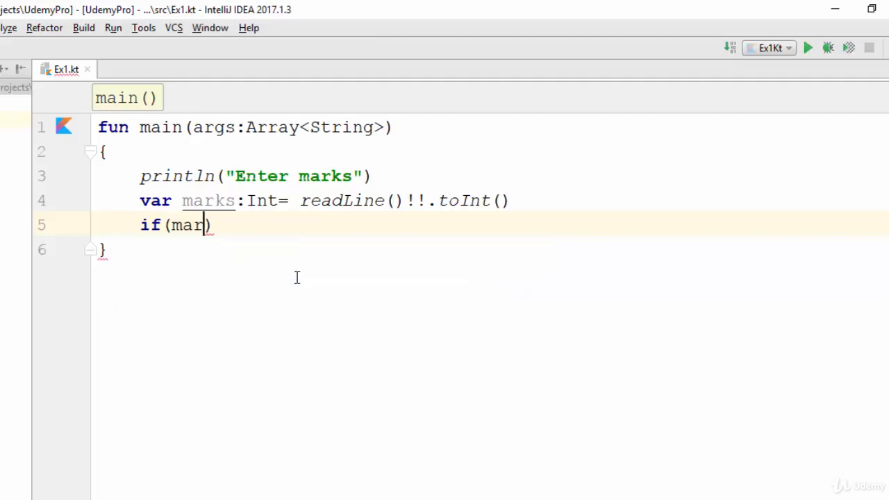
type("ks>=")
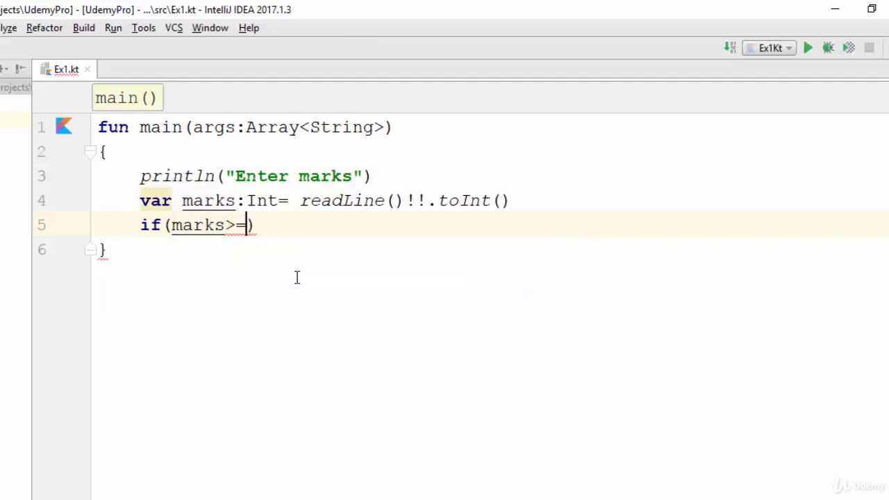
type("50")
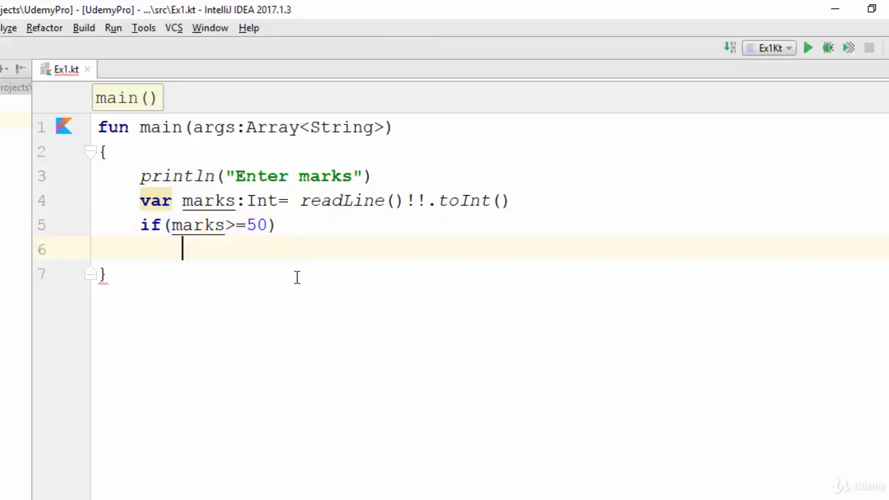
type("println")
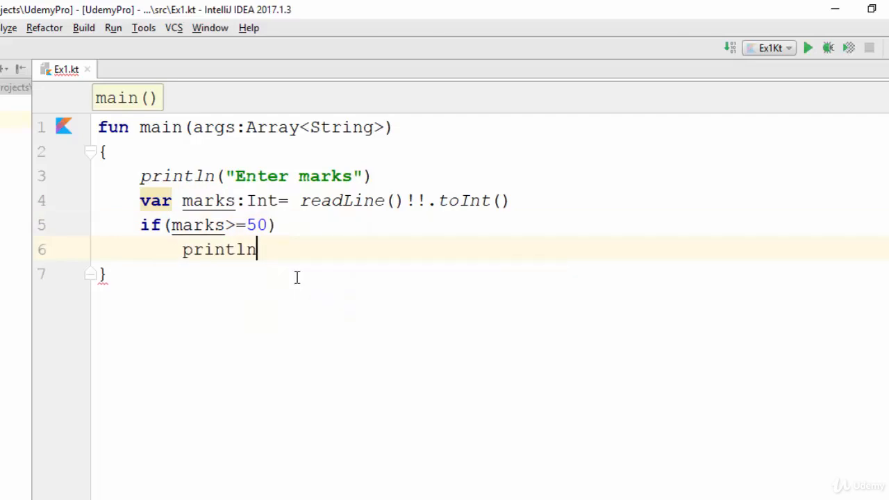
type("(\"Pass\")")
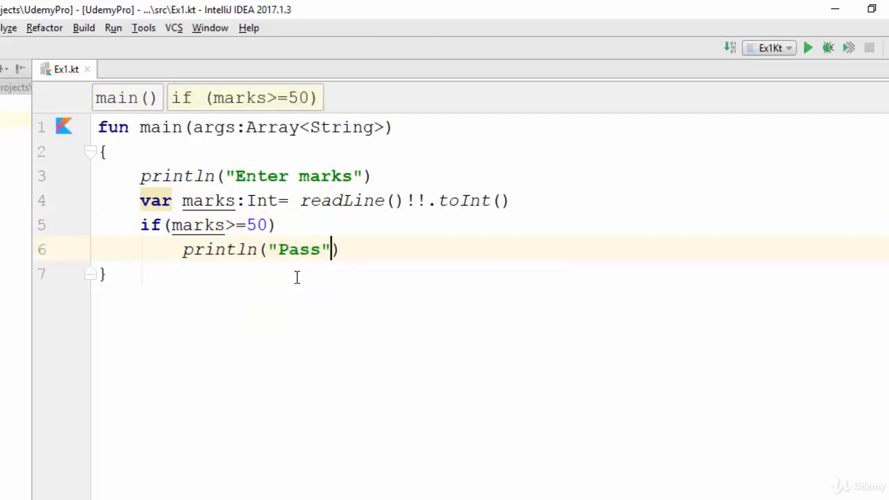
type("else")
type("println(\"Fail\")")
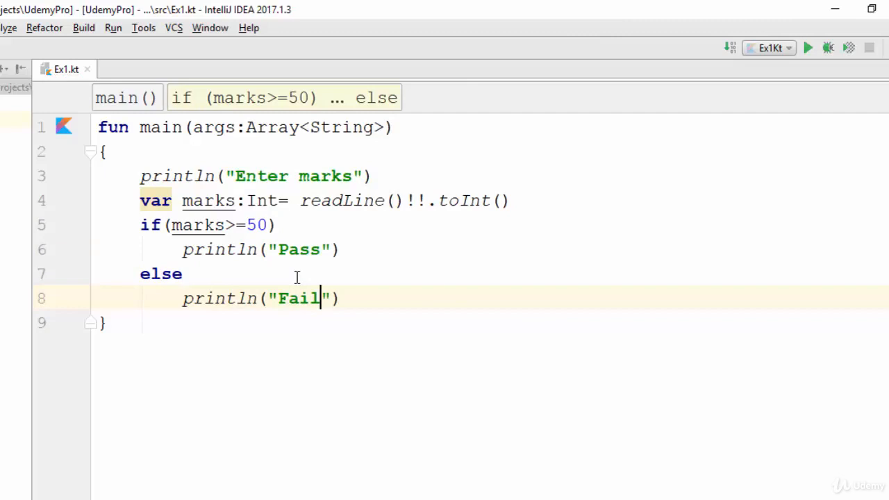
key("Return")
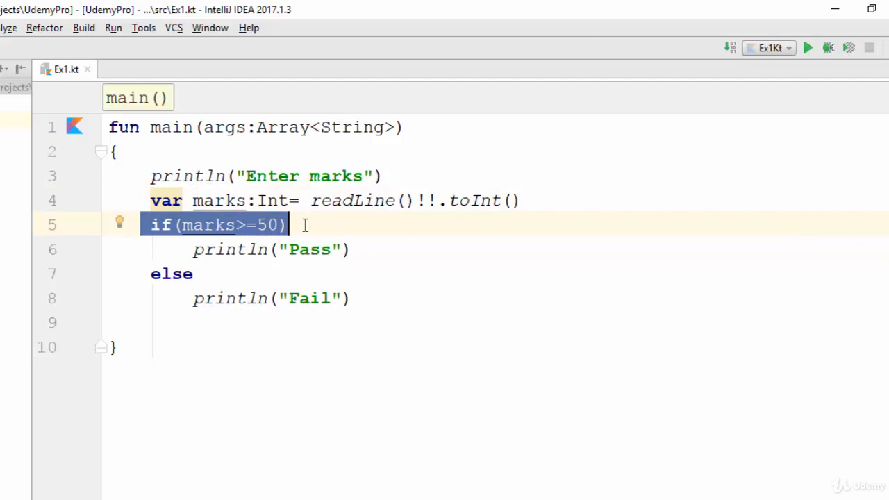
mouse_move(269, 245)
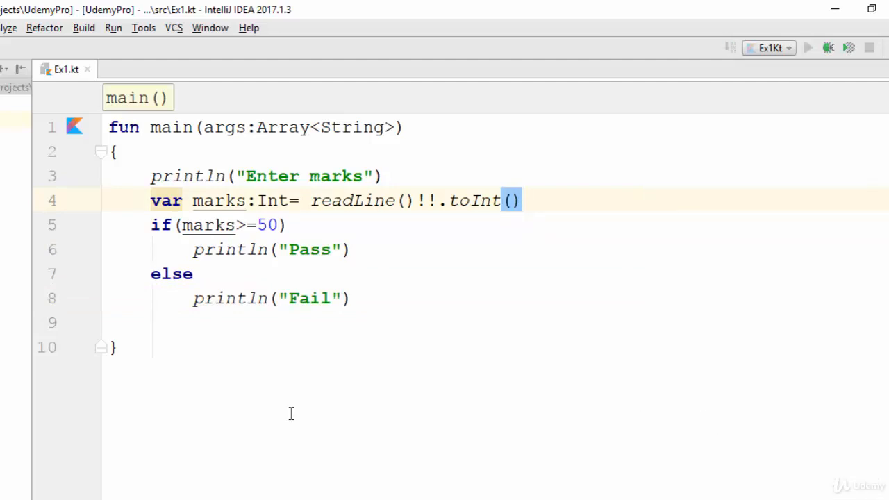
Enter 80 at the running program's Enter marks prompt.
left_click(809, 47)
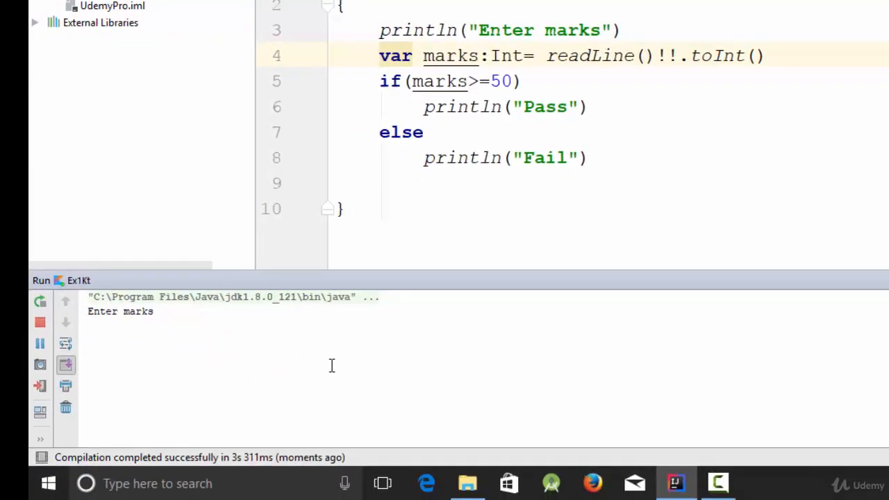
type("80")
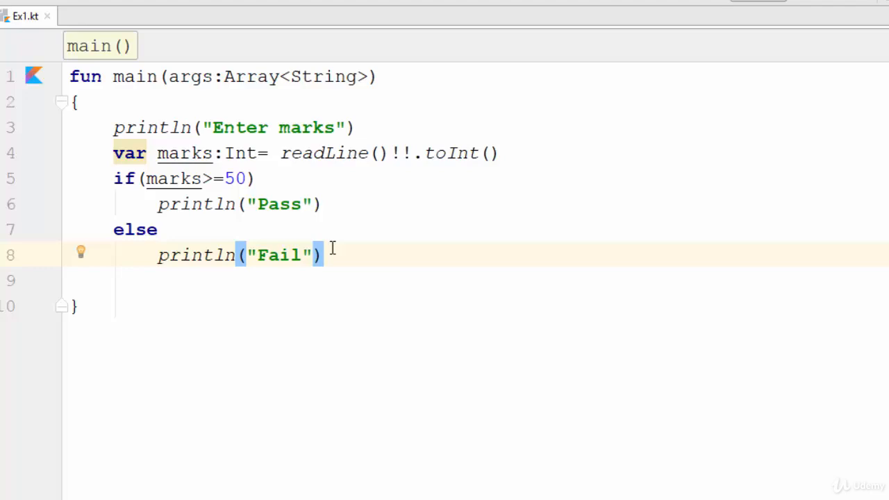
Add a 'when -> switch' note, change the prompt to "Enter number", rename marks to x, and select the if/else block.
type("when -> swit")
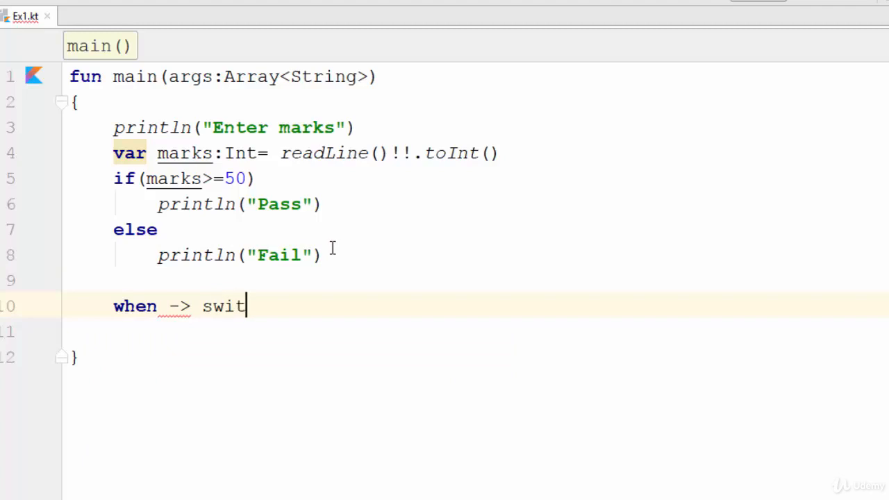
type("ch")
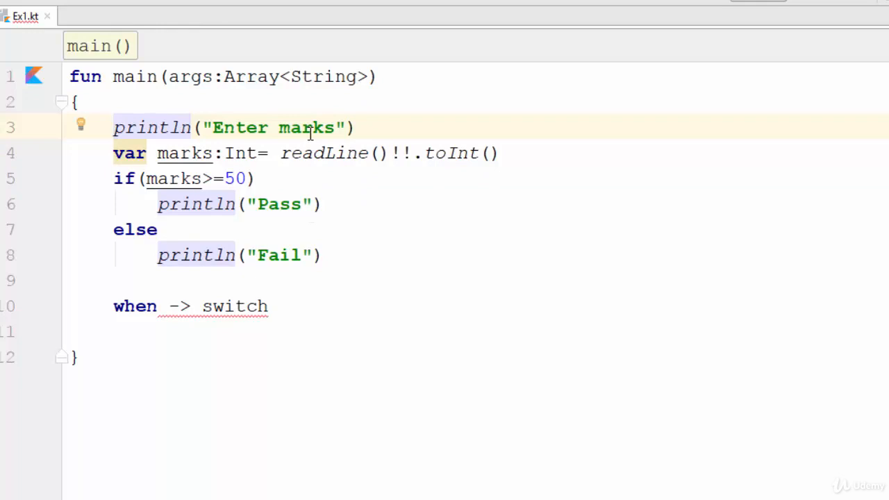
type("nu")
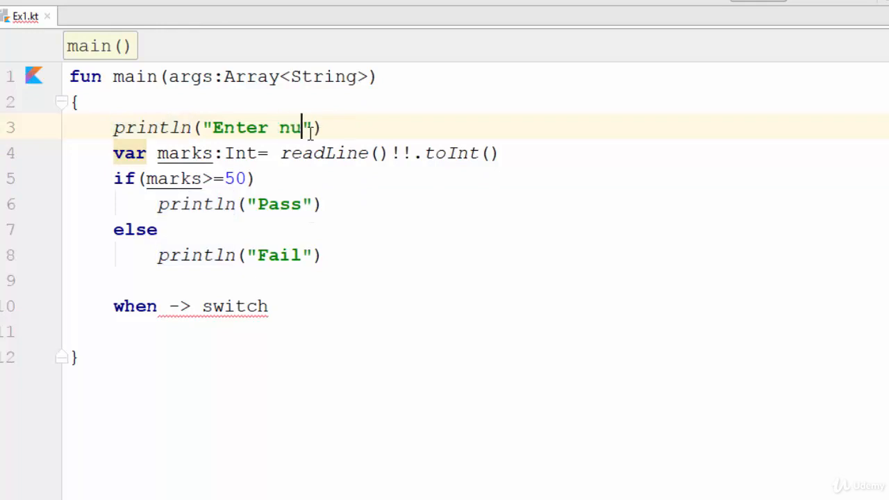
type("mber")
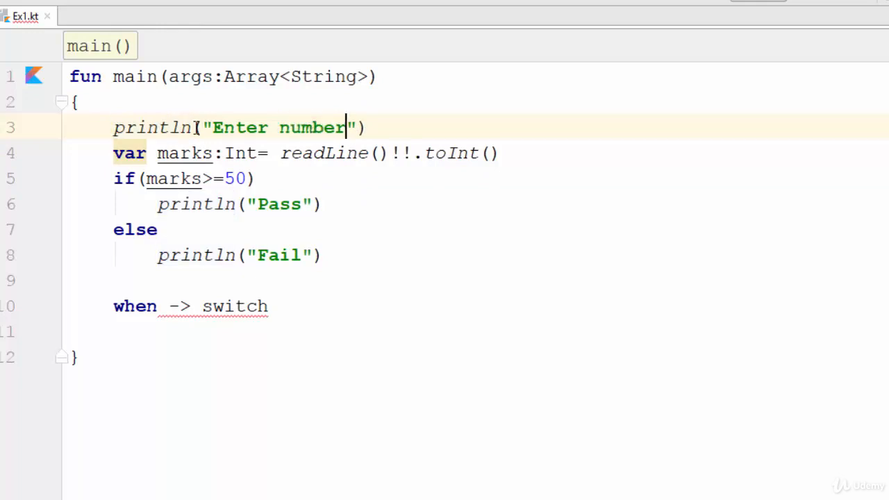
type("x")
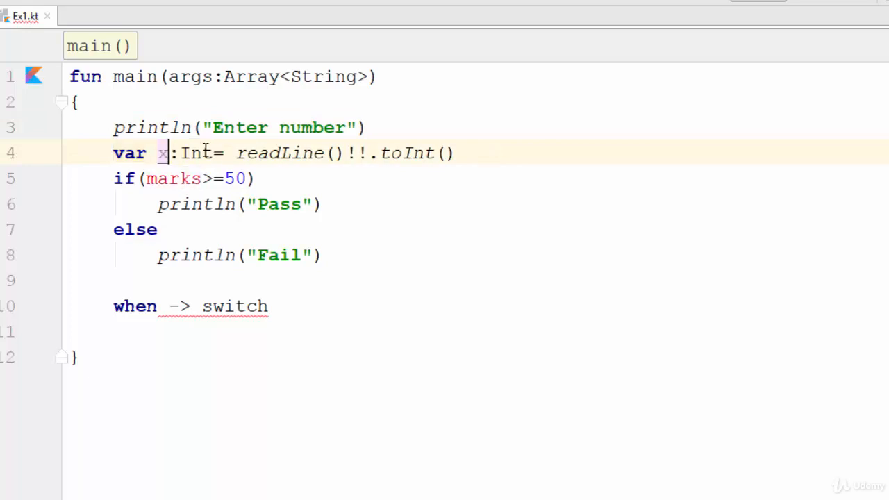
left_click_drag(113, 179, 365, 280)
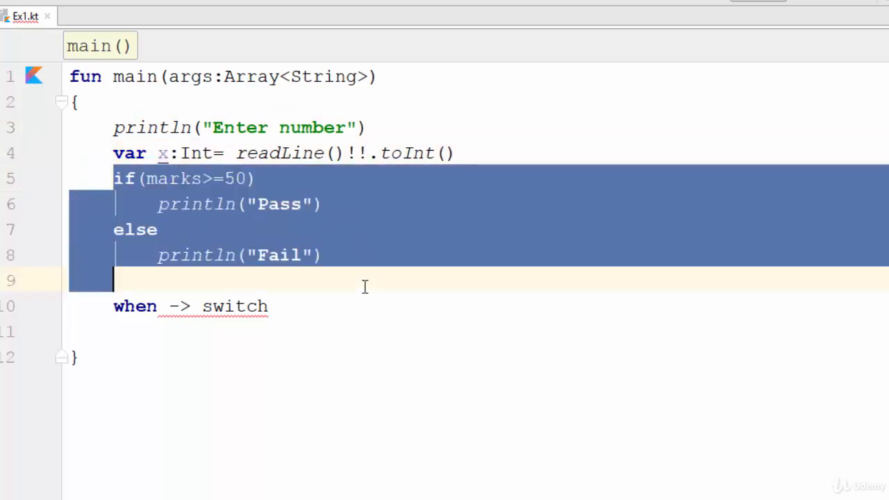
Delete the if/else and write when(x) with branch 1 -> println("A").
key("Delete")
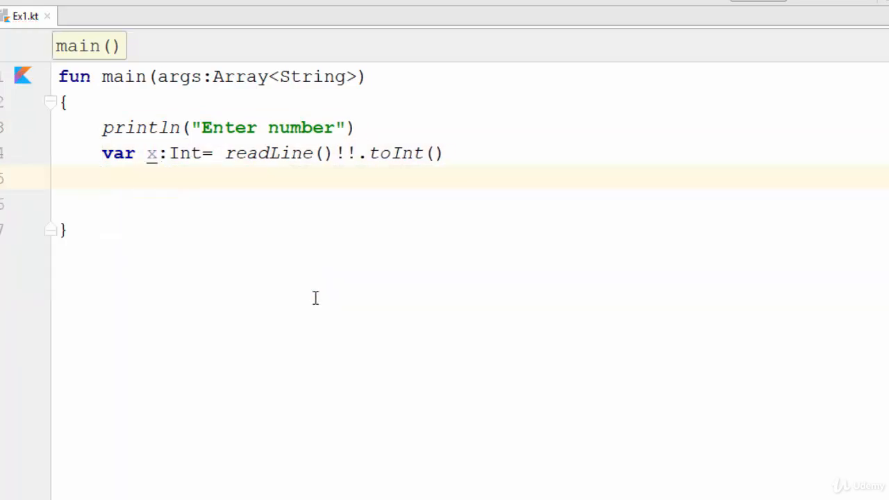
type("when")
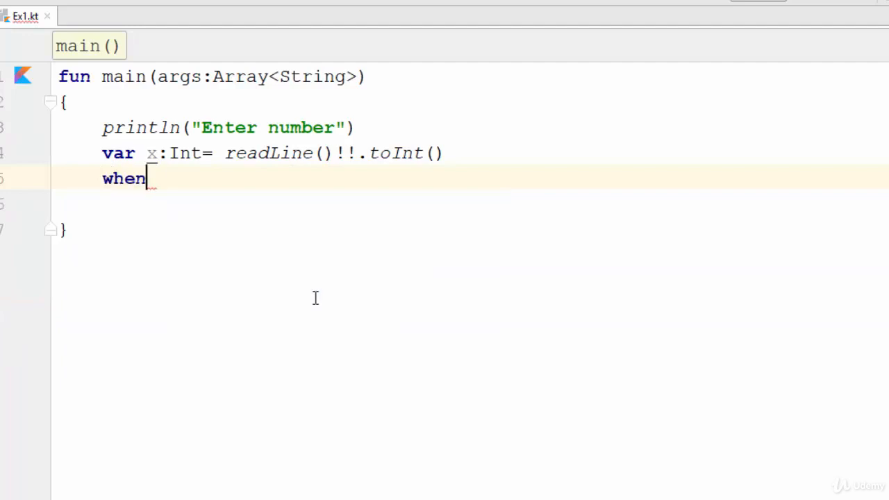
type("(x)")
left_click(474, 205)
type("{")
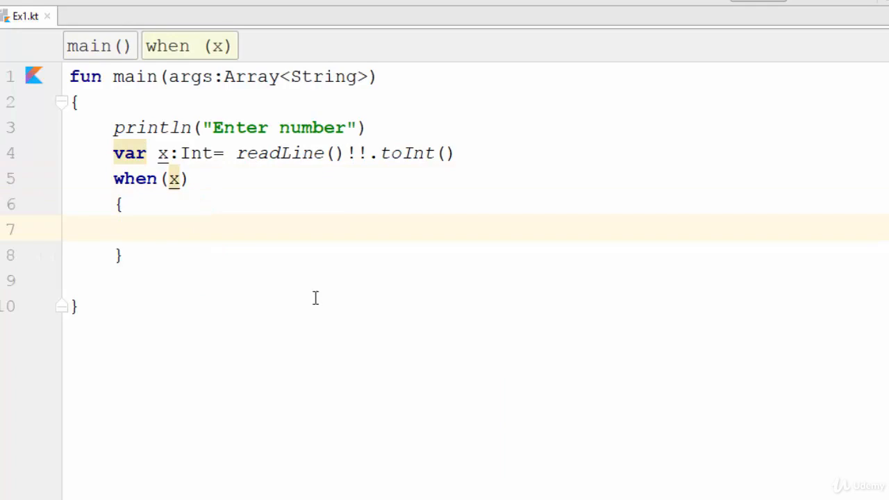
type("1")
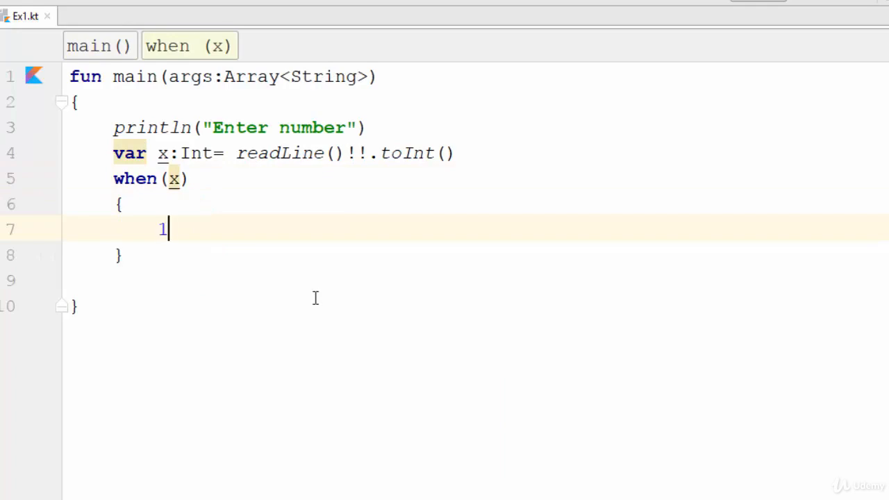
type("->")
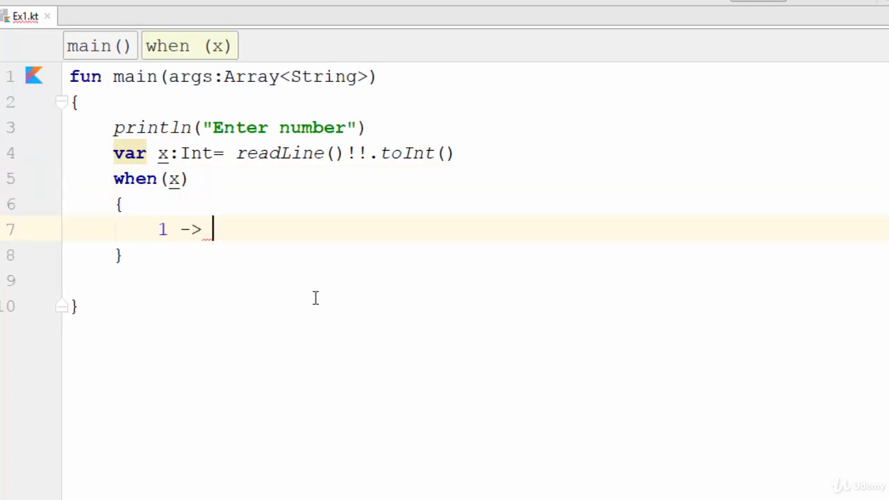
type("println(")
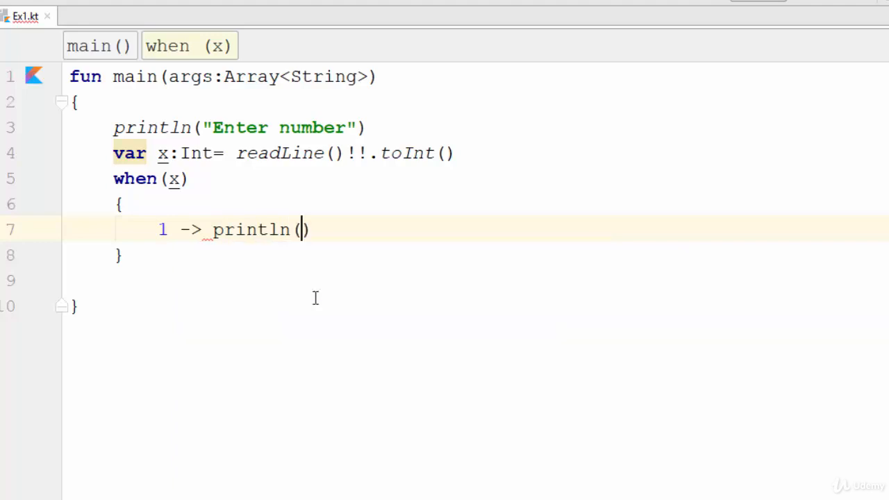
type("\"A\"")
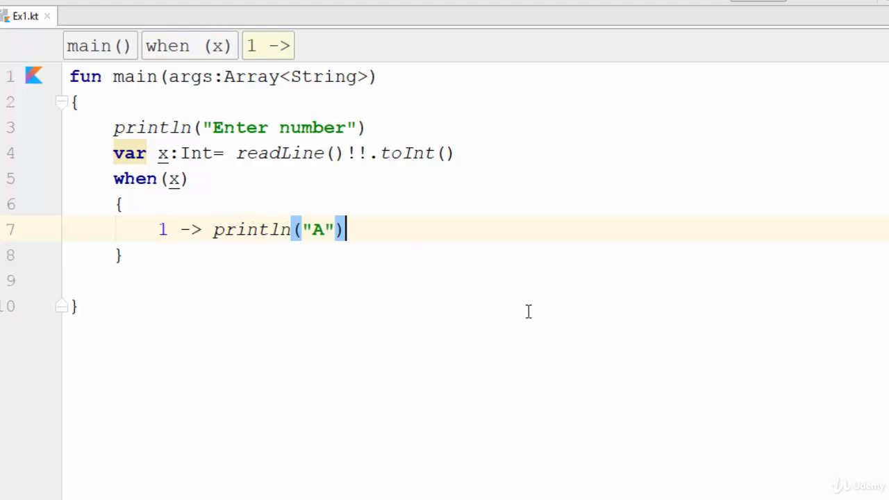
type("2 -> p")
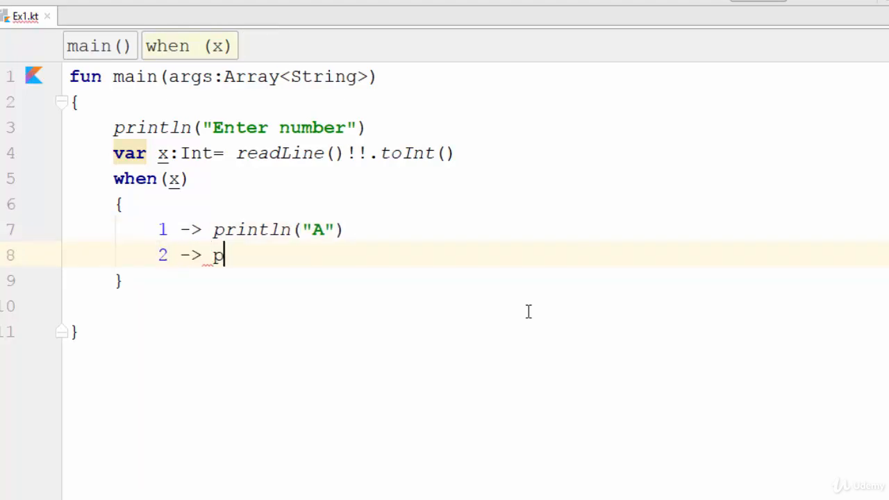
Add branches 2 -> println("B") and in 3..5 -> println("C") to the when block.
type("rintln(\"\")")
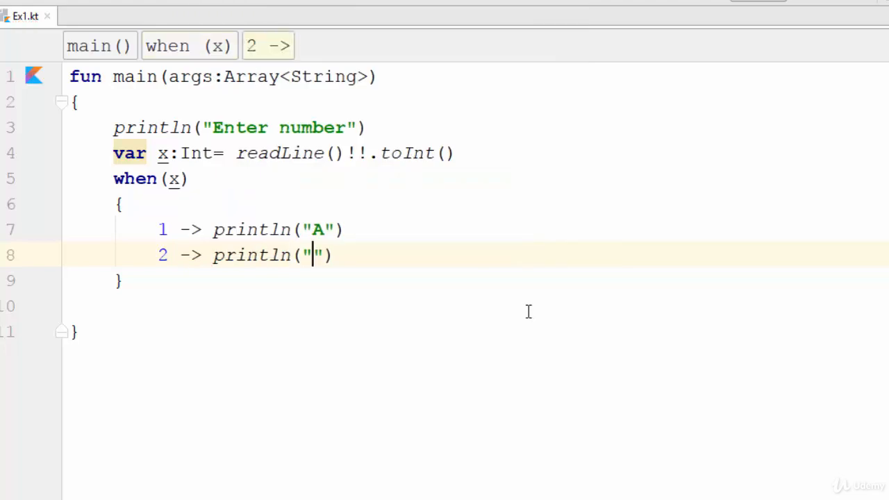
type("B")
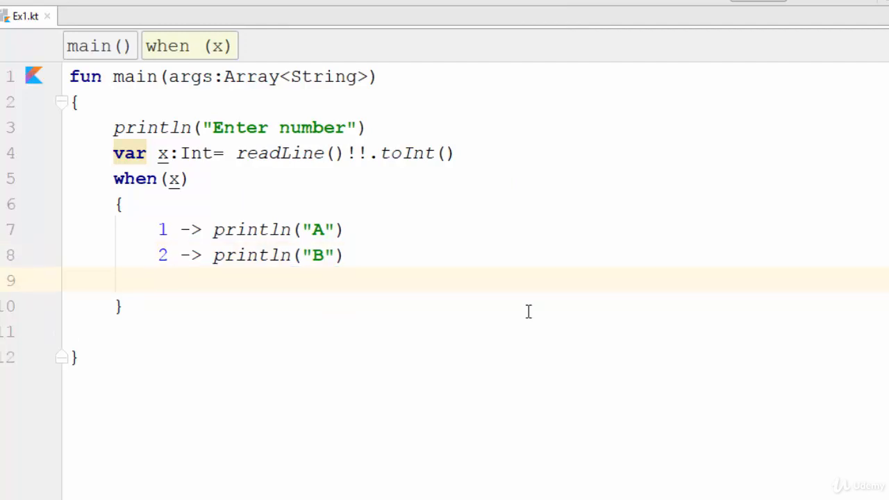
type("3..")
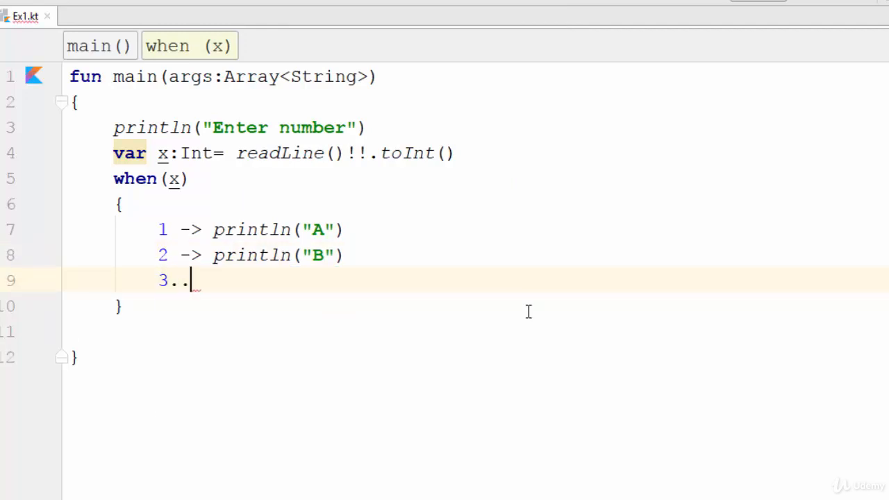
type("5 ->")
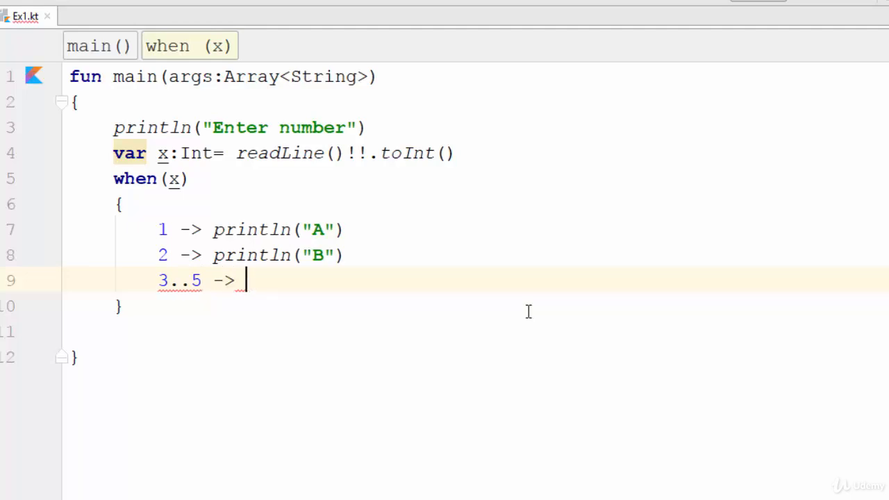
type("println(")
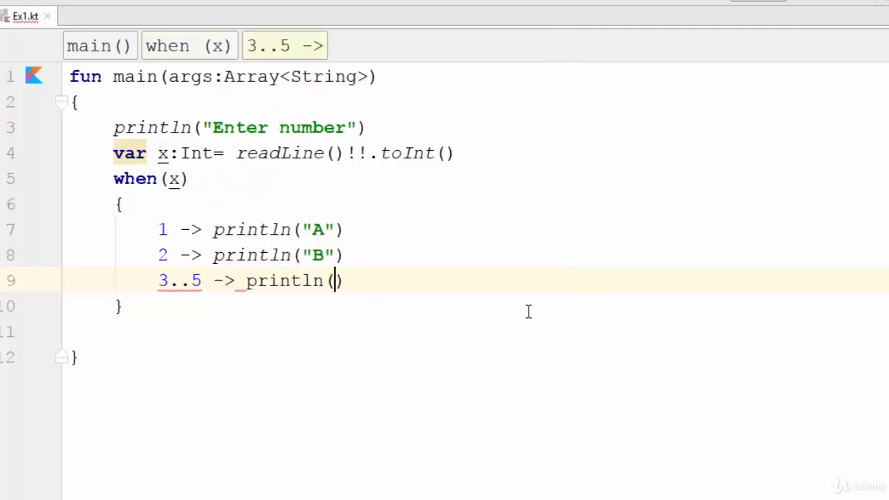
type("\"C\"")
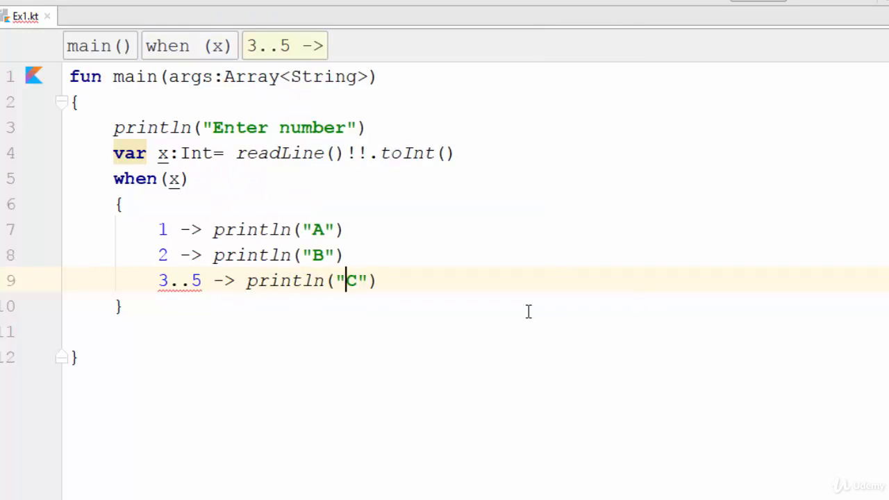
type("in")
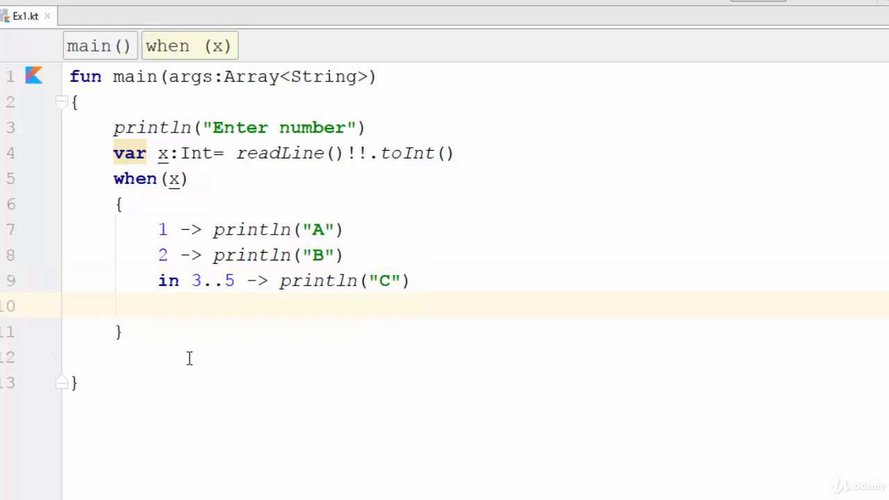
Add else -> println("D") as the final when branch.
left_click(158, 306)
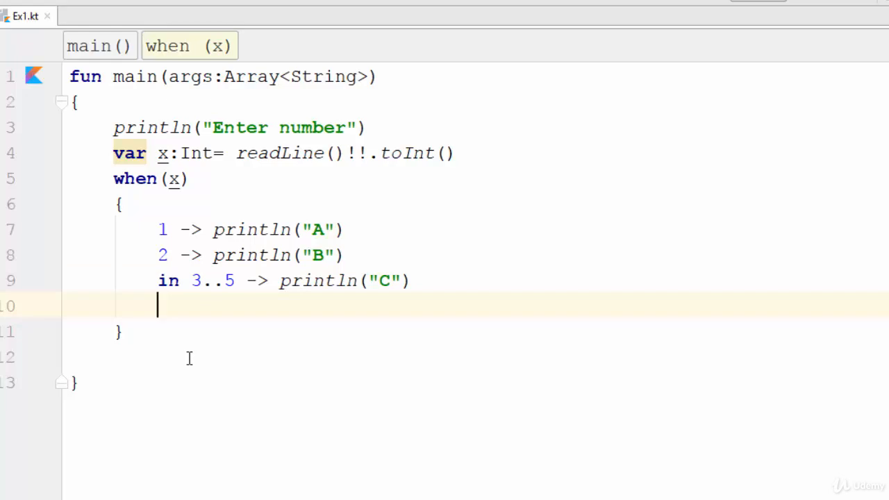
type("else -> println(\"d")
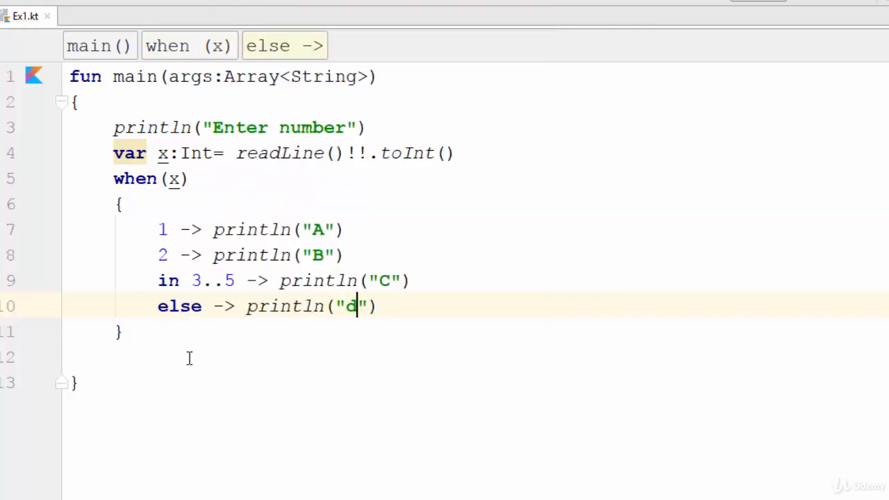
type("D")
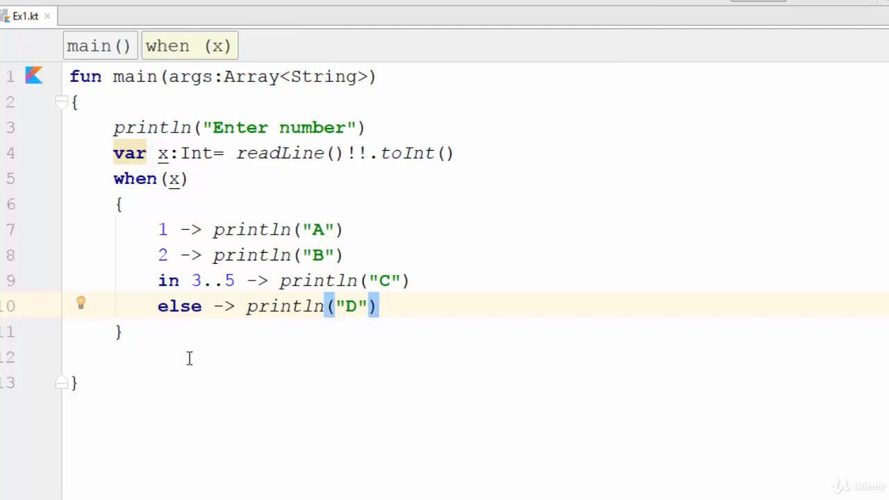
left_click(379, 306)
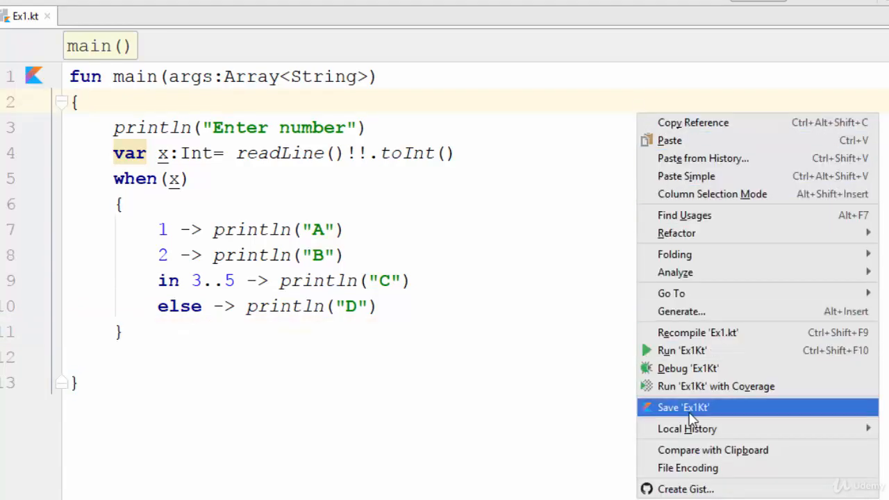
Run Ex1Kt, enter 1 to get A, then rerun the program.
left_click(683, 407)
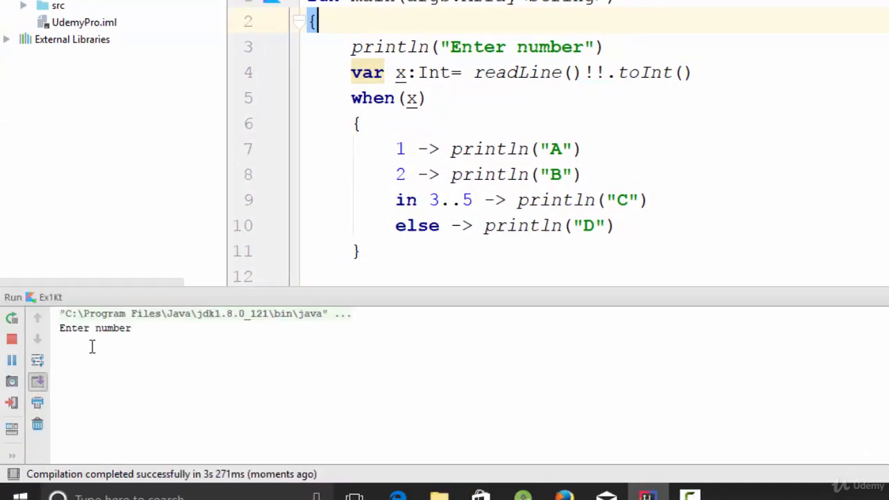
type("1")
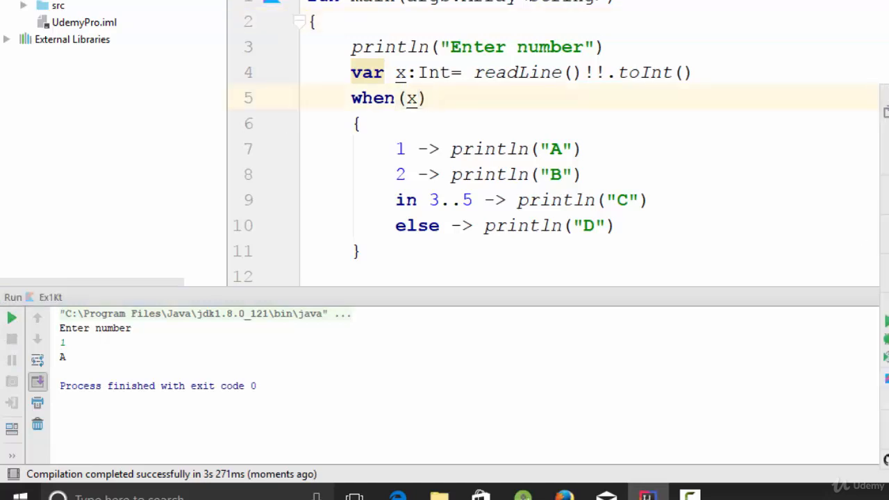
left_click(11, 317)
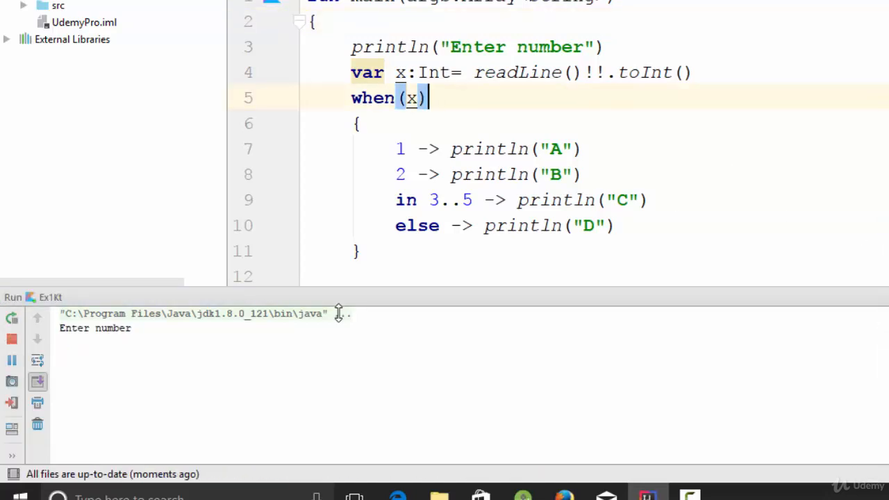
Enter 4 so the program prints C, then open the editor context menu.
type("4")
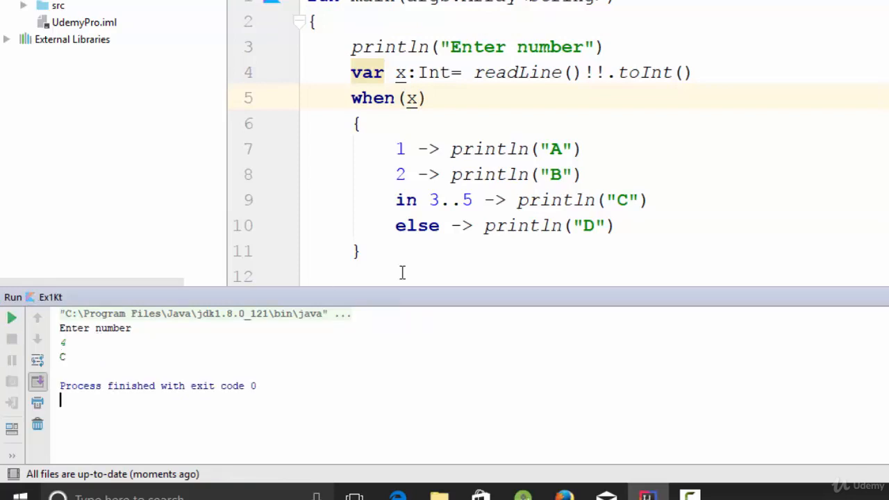
right_click(486, 72)
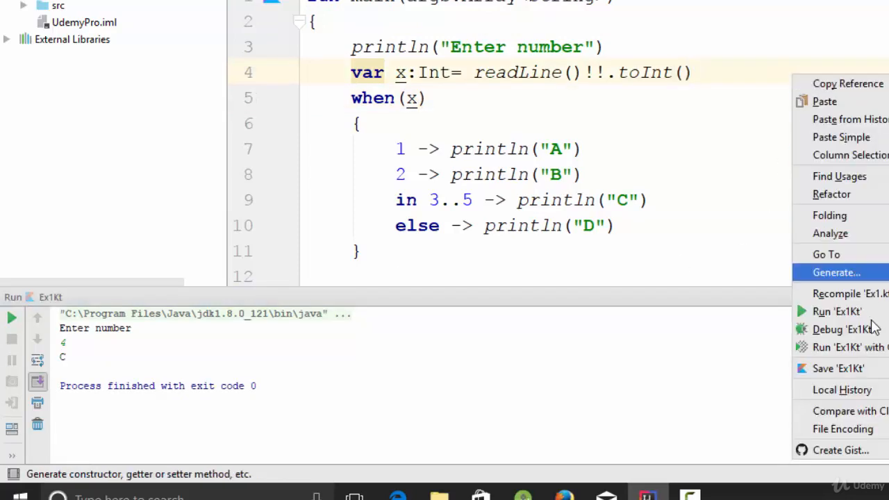